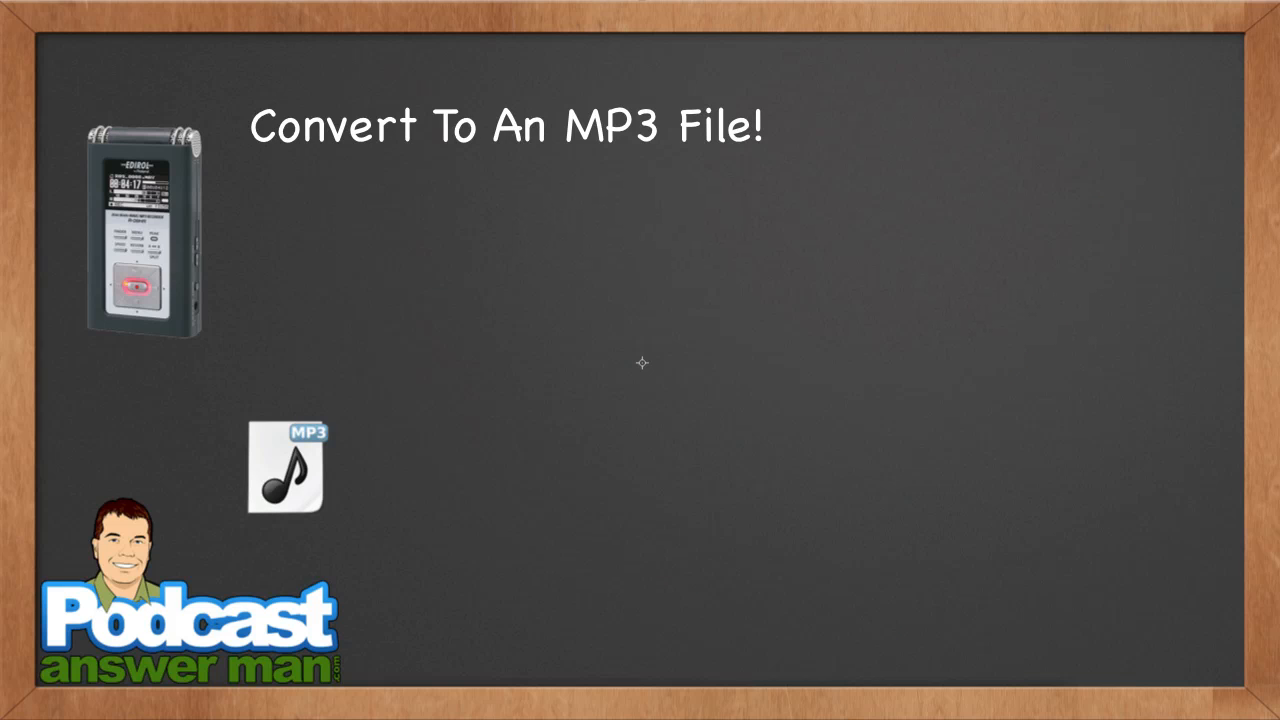
pyautogui.moveTo(555, 351)
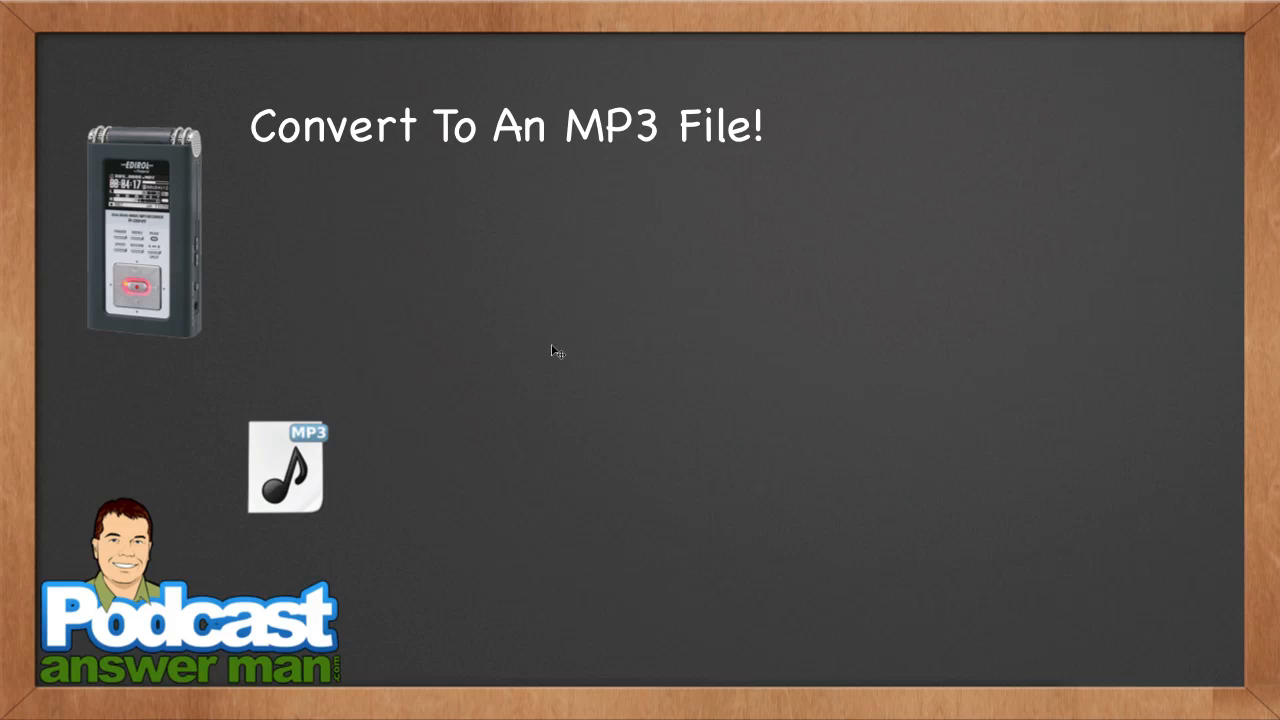